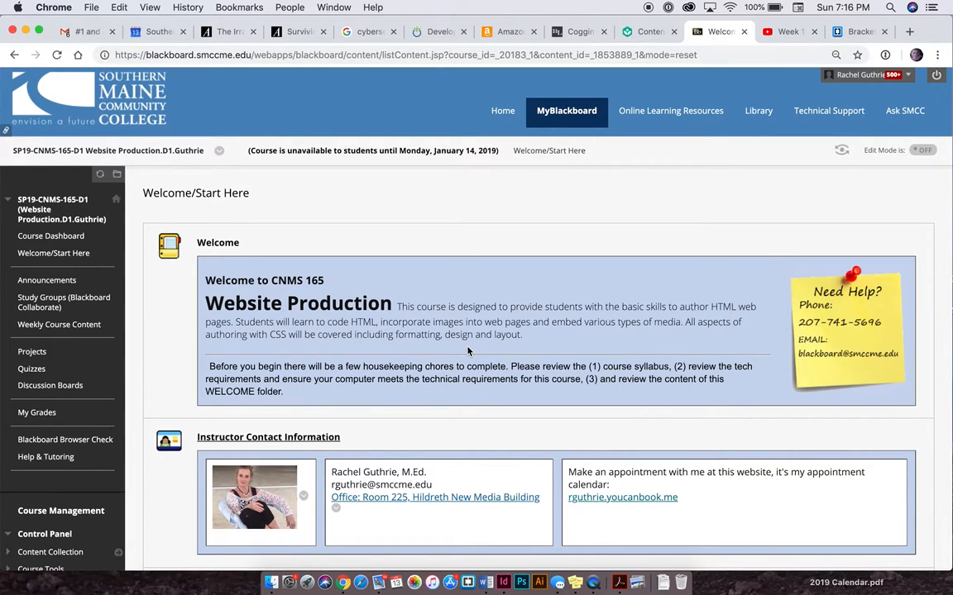
pyautogui.moveTo(225, 305)
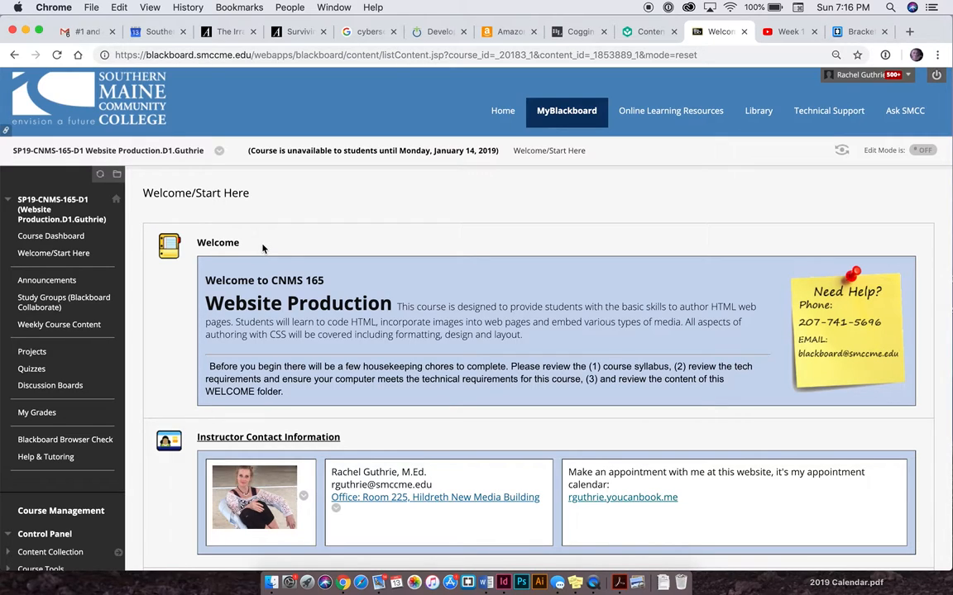
pyautogui.moveTo(85, 180)
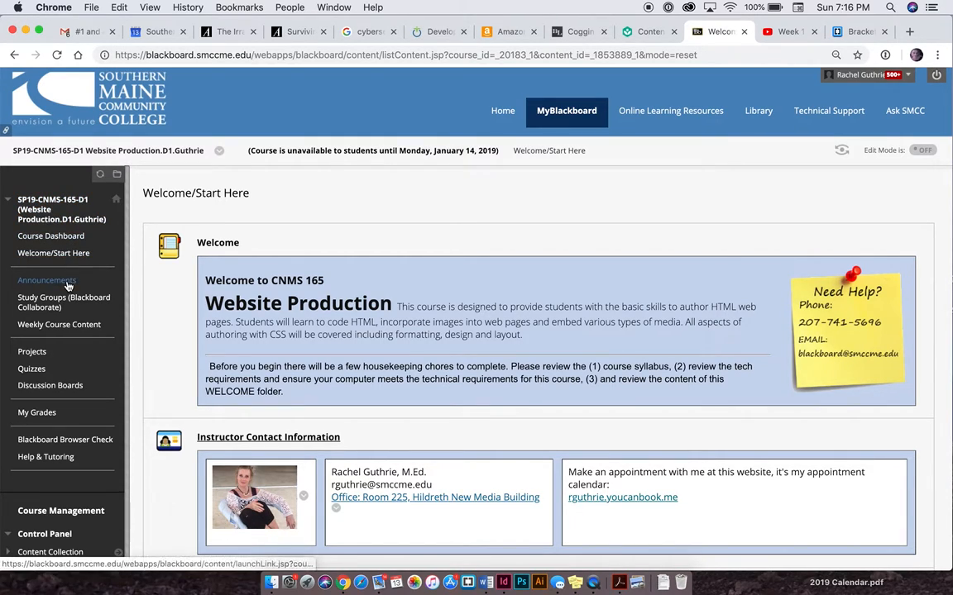
pyautogui.moveTo(82, 258)
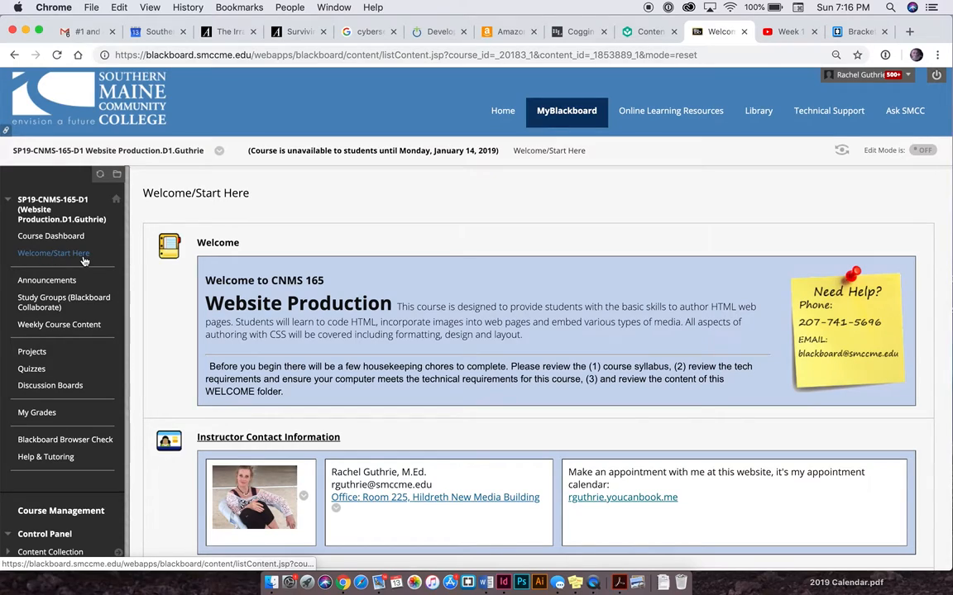
pyautogui.moveTo(83, 258)
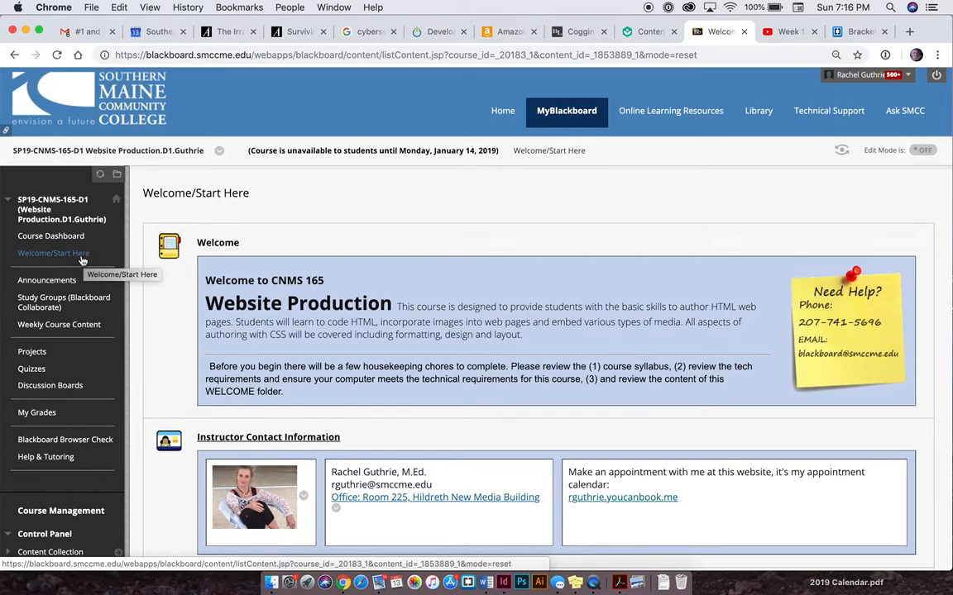
pyautogui.moveTo(47, 281)
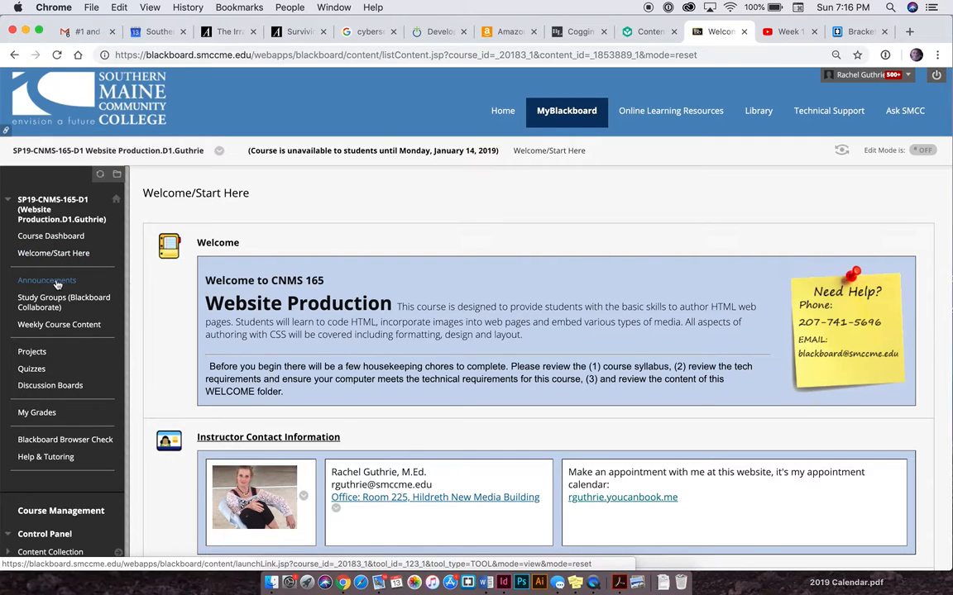
pyautogui.moveTo(56, 284)
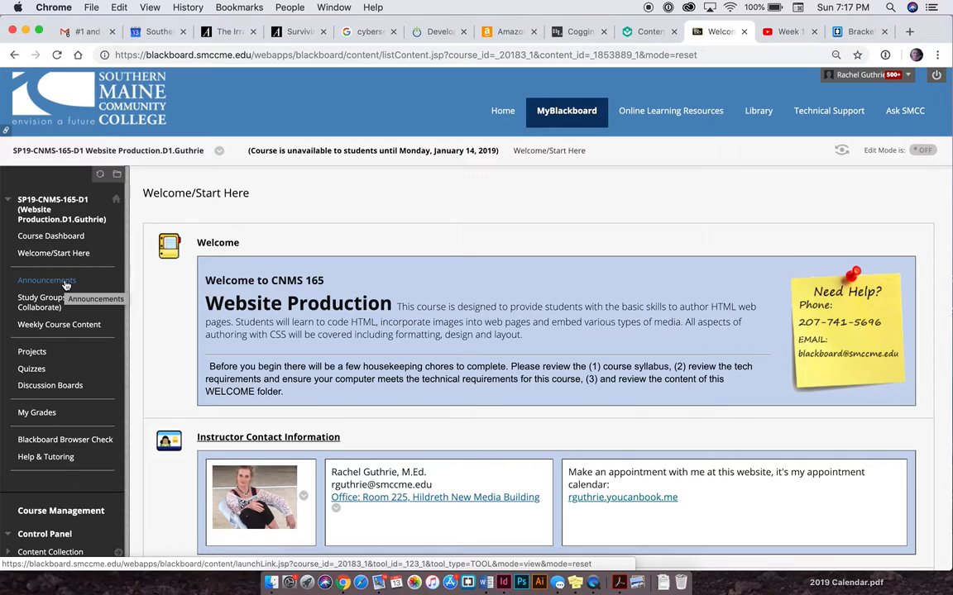
pyautogui.moveTo(50, 301)
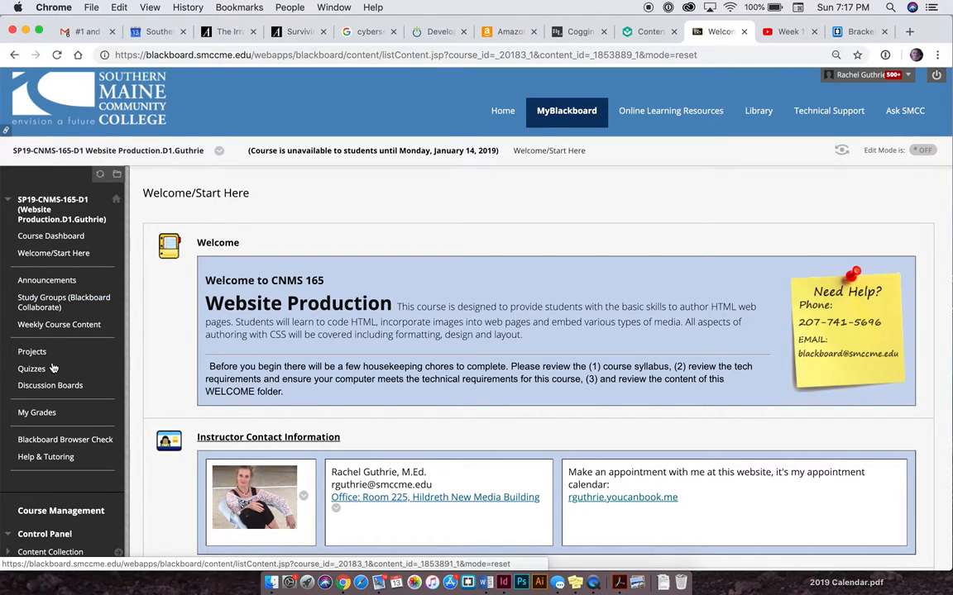
pyautogui.moveTo(56, 390)
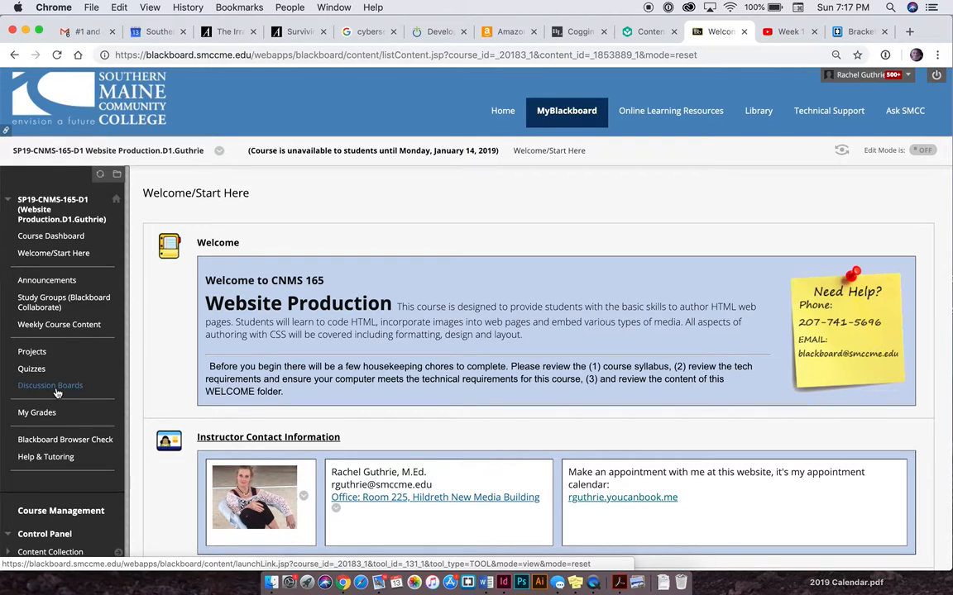
pyautogui.moveTo(56, 390)
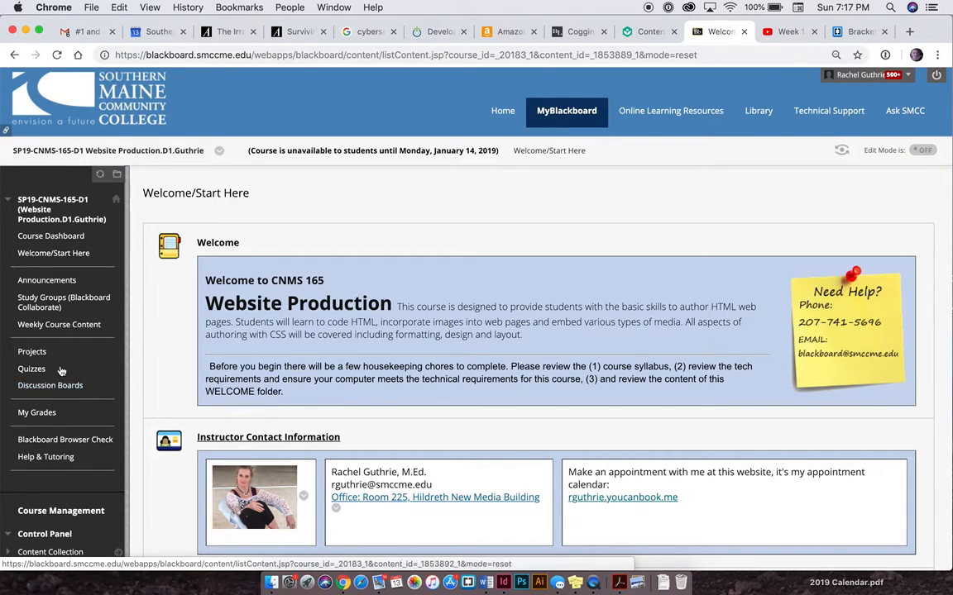
pyautogui.moveTo(50, 301)
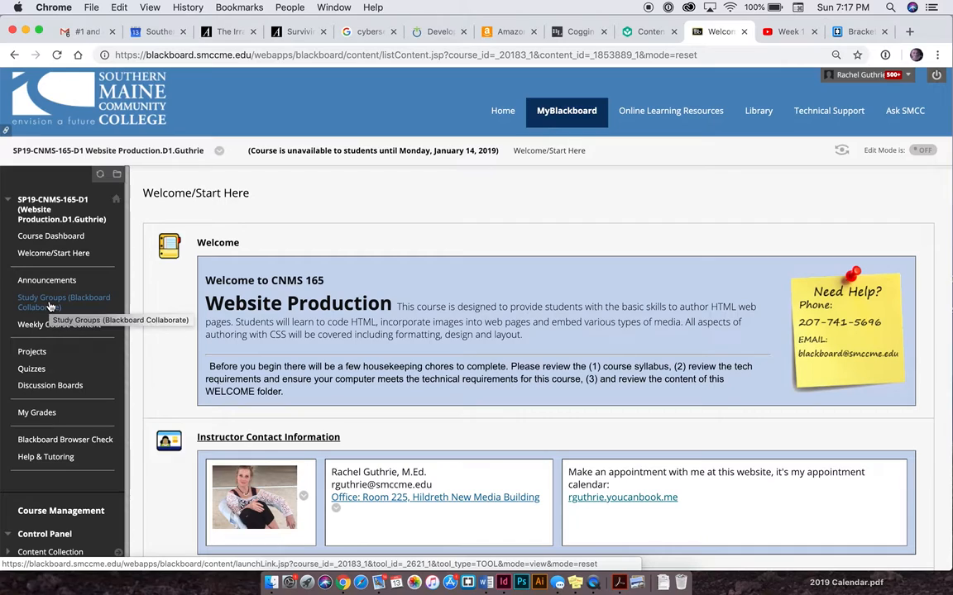
# - View the Study Groups (Blackboard Collaborate) sessions page showing the course room
pyautogui.click(63, 302)
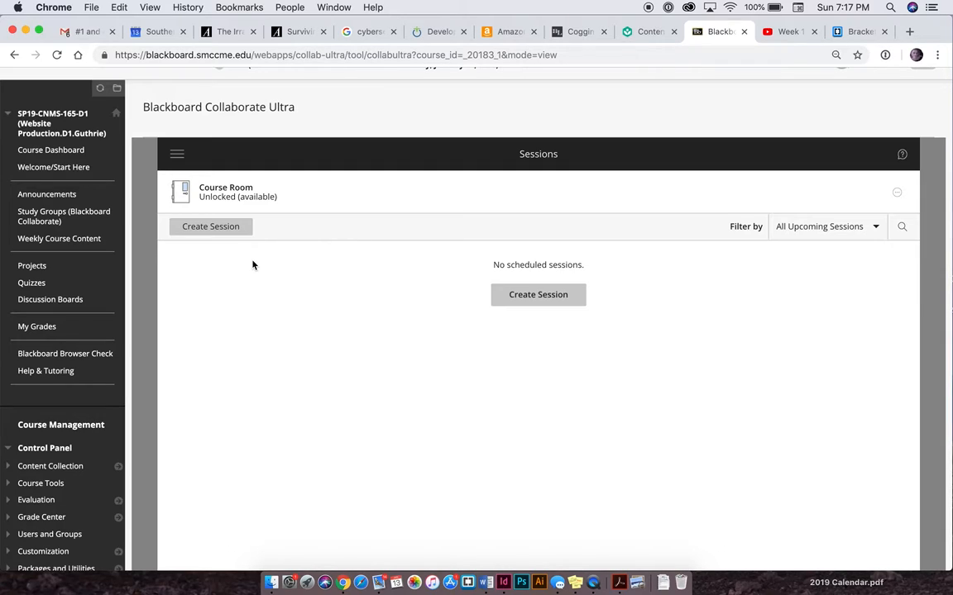
pyautogui.moveTo(224, 291)
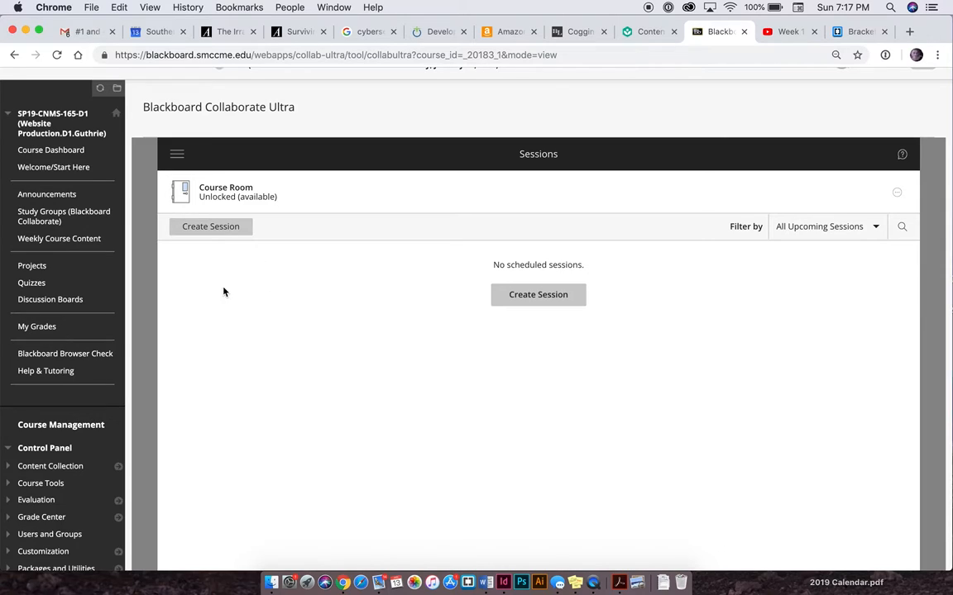
pyautogui.moveTo(254, 271)
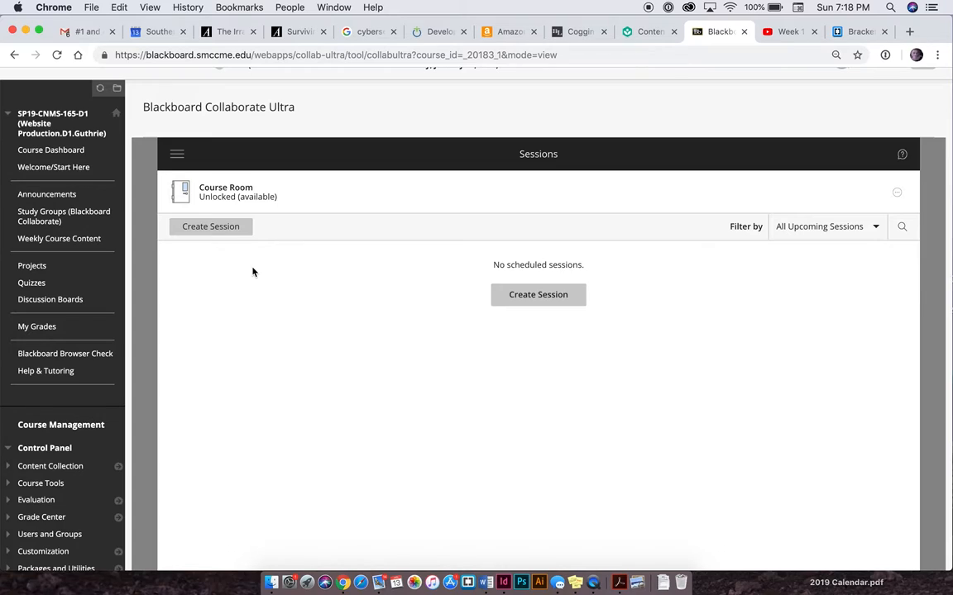
pyautogui.moveTo(69, 229)
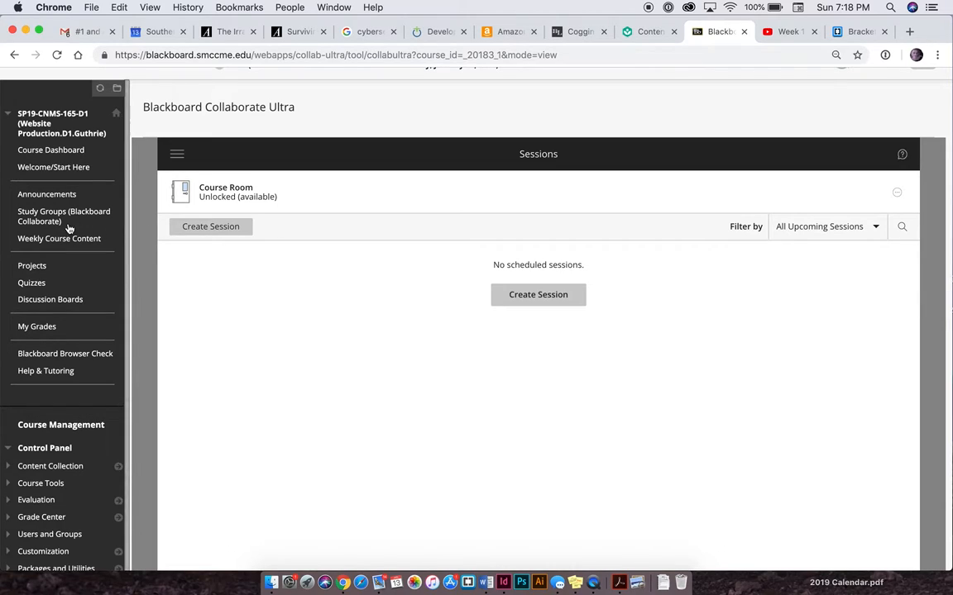
pyautogui.moveTo(70, 243)
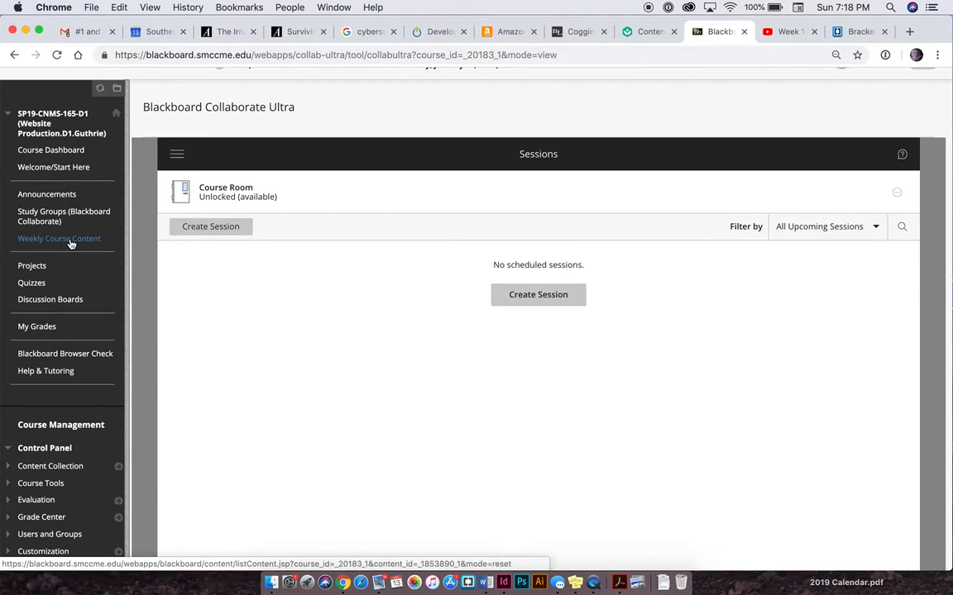
# - Go to the Weekly Course Content page with the student lounge and week folders
pyautogui.click(59, 238)
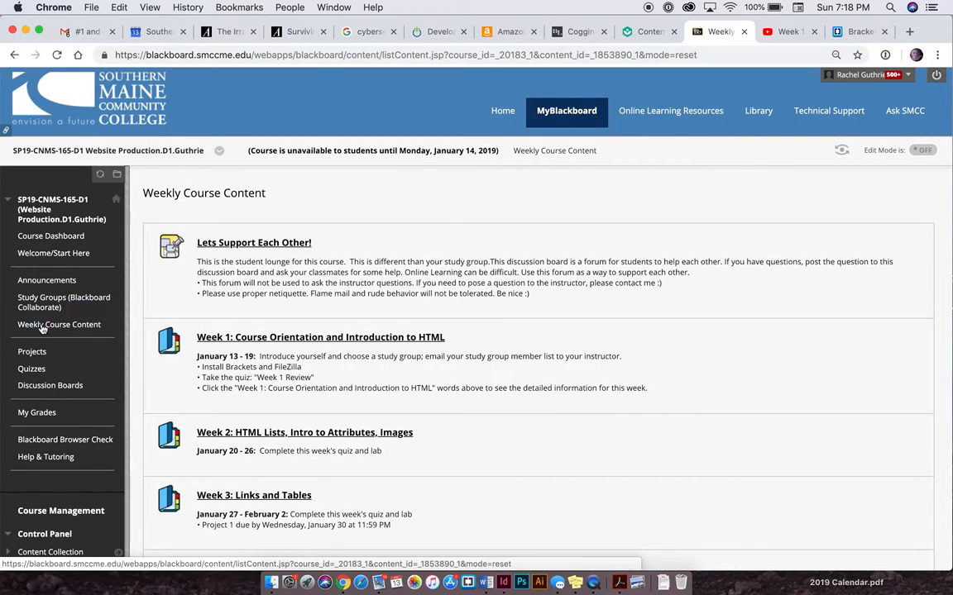
pyautogui.moveTo(46, 326)
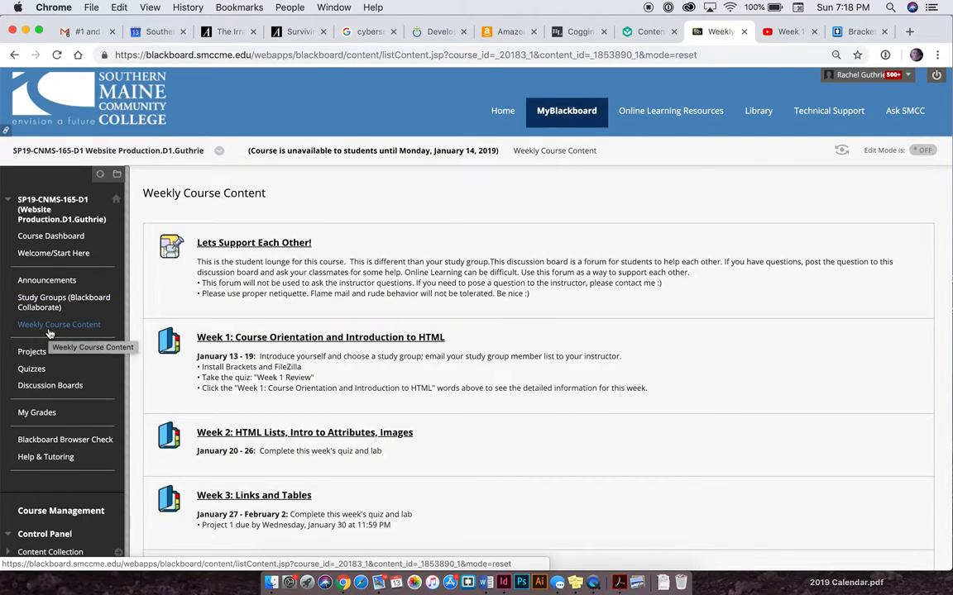
pyautogui.moveTo(67, 334)
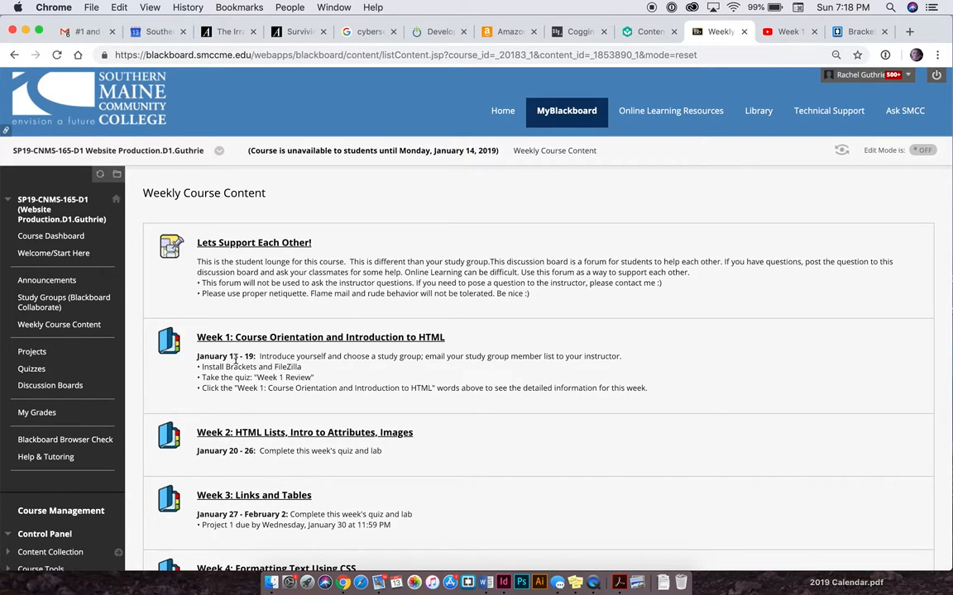
pyautogui.moveTo(288, 351)
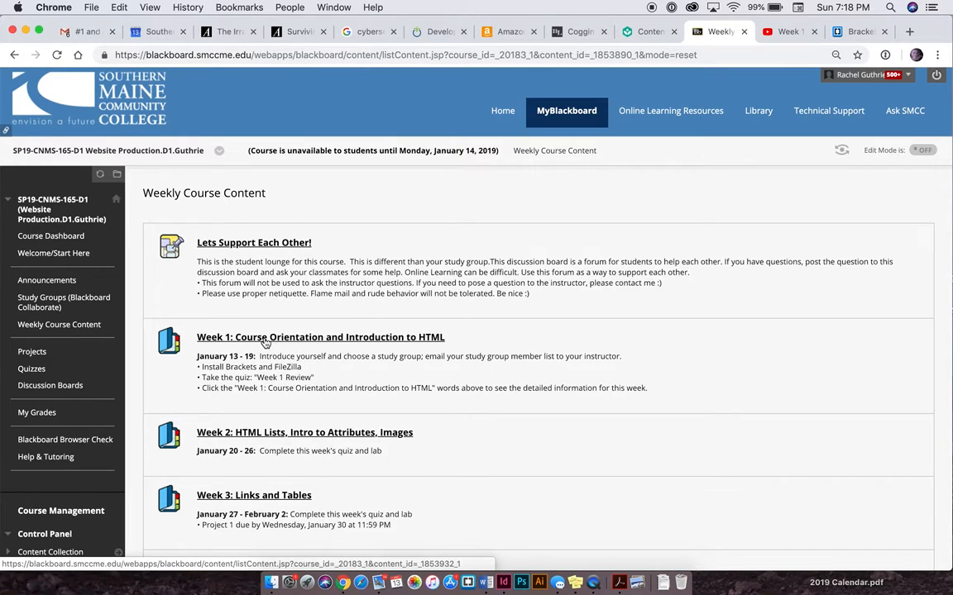
# - View the Week 1: Course Orientation and Introduction to HTML folder's topics and tasks
pyautogui.click(318, 337)
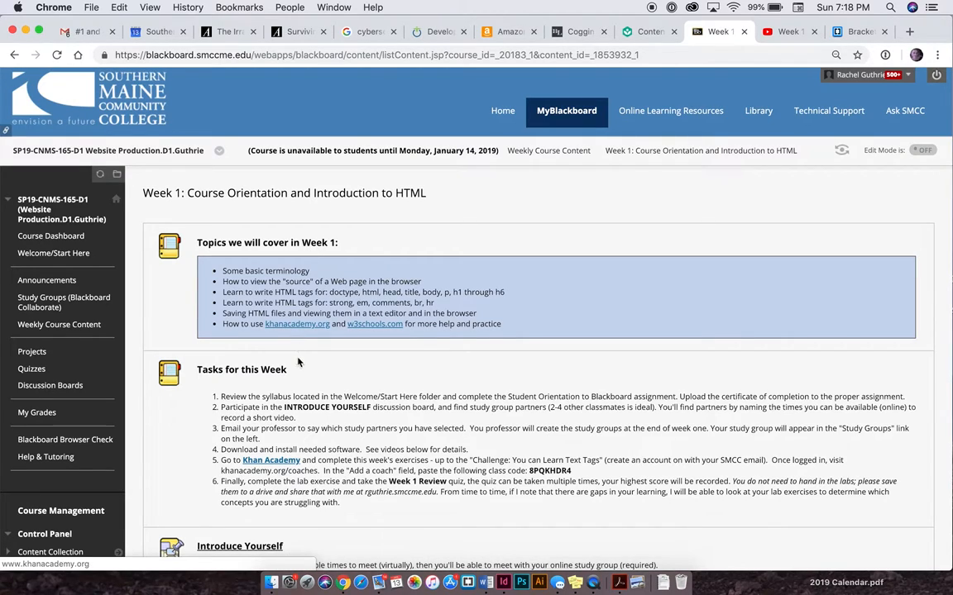
pyautogui.moveTo(271, 463)
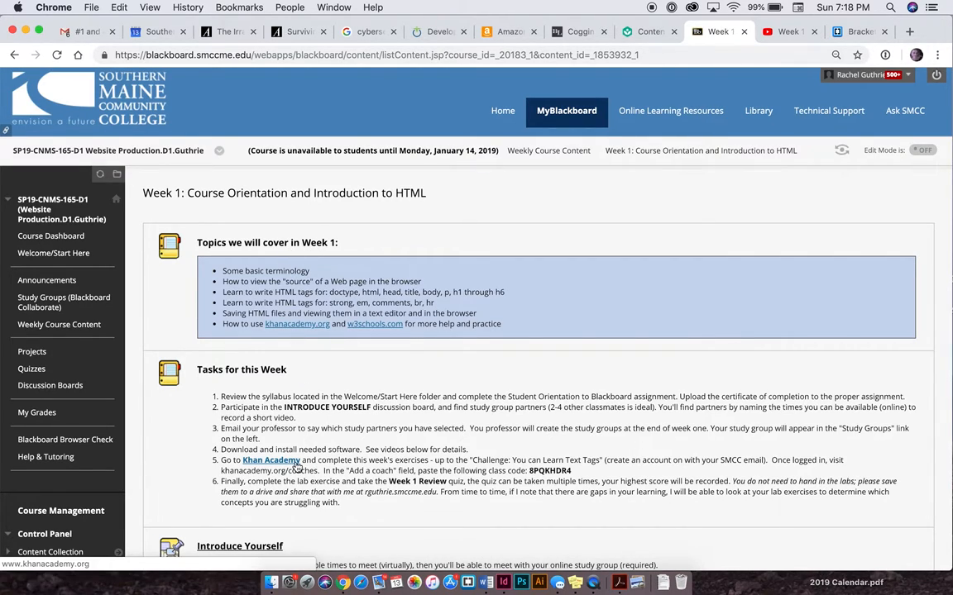
pyautogui.click(59, 324)
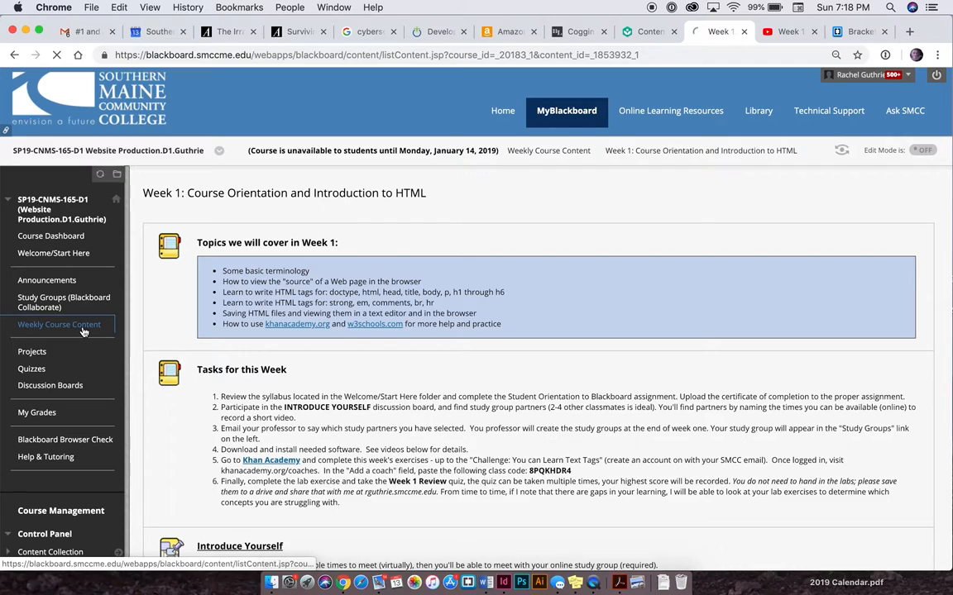
# - Return to the Weekly Course Content list and browse the Week 1–4 folders
pyautogui.click(60, 324)
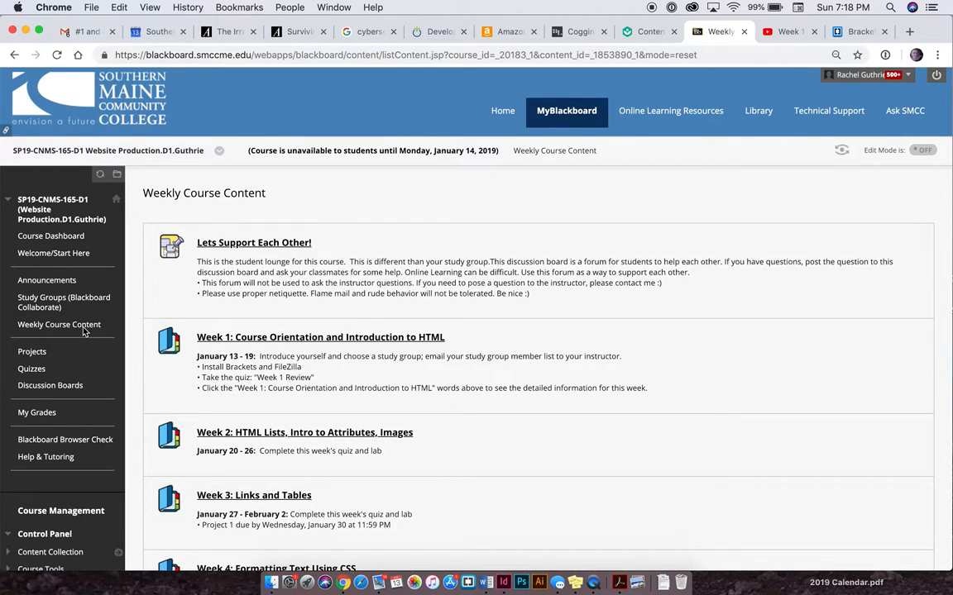
pyautogui.moveTo(91, 326)
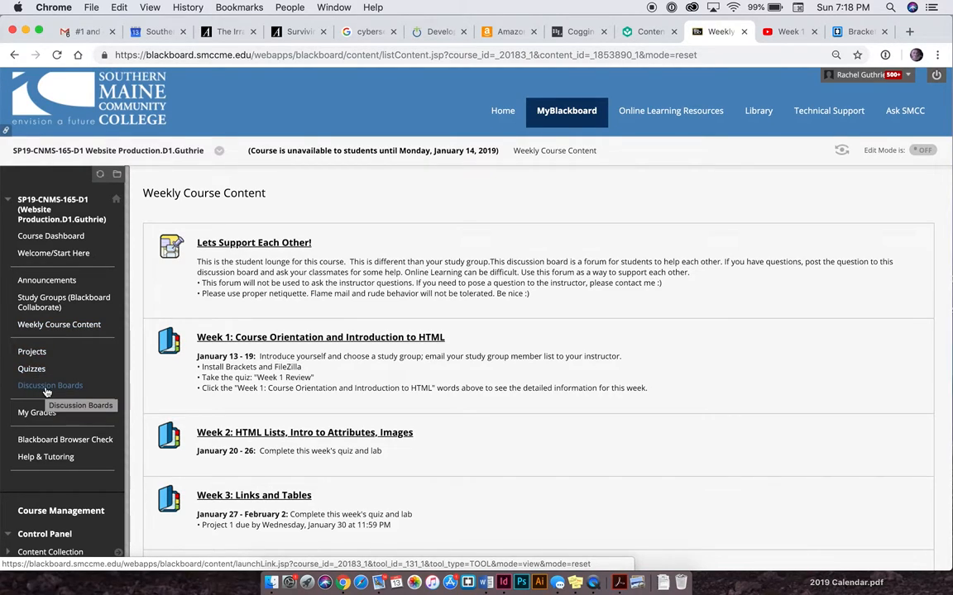
pyautogui.moveTo(36, 352)
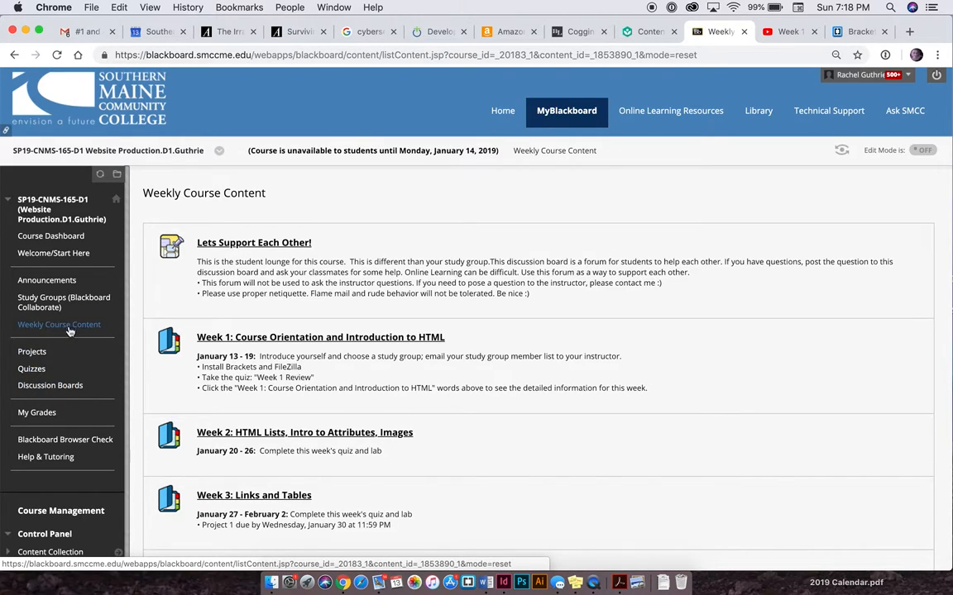
pyautogui.moveTo(69, 334)
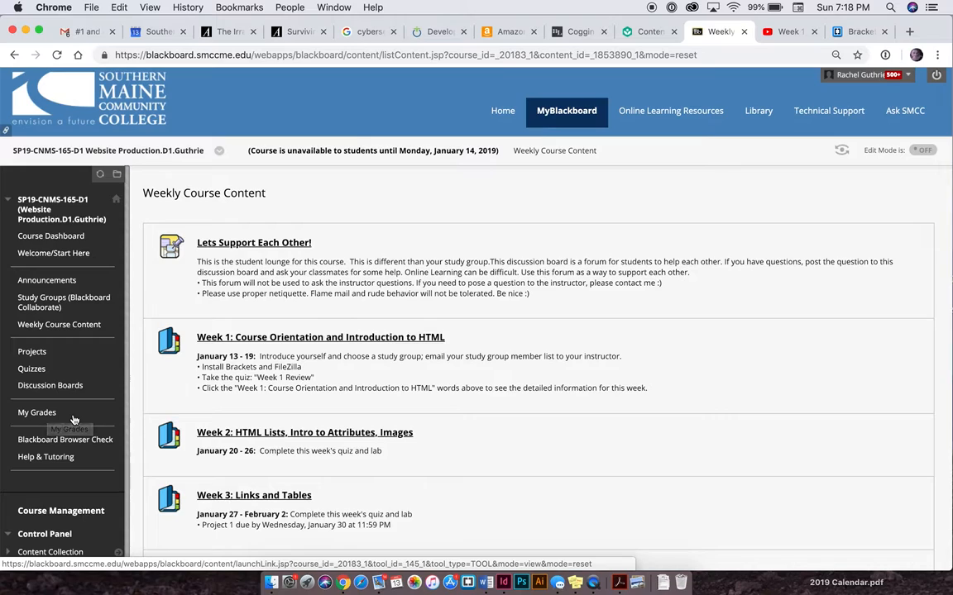
pyautogui.moveTo(64, 440)
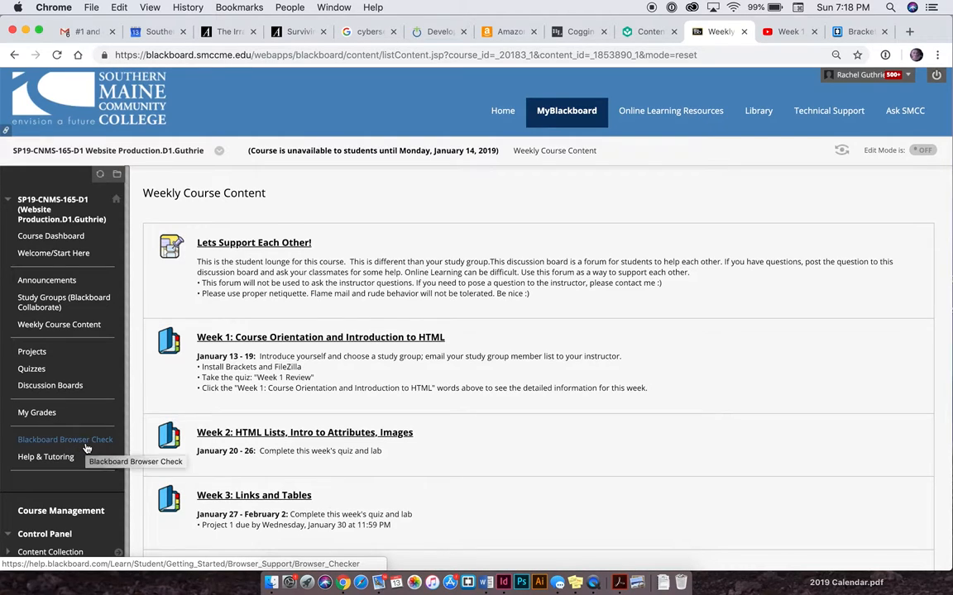
pyautogui.moveTo(341, 324)
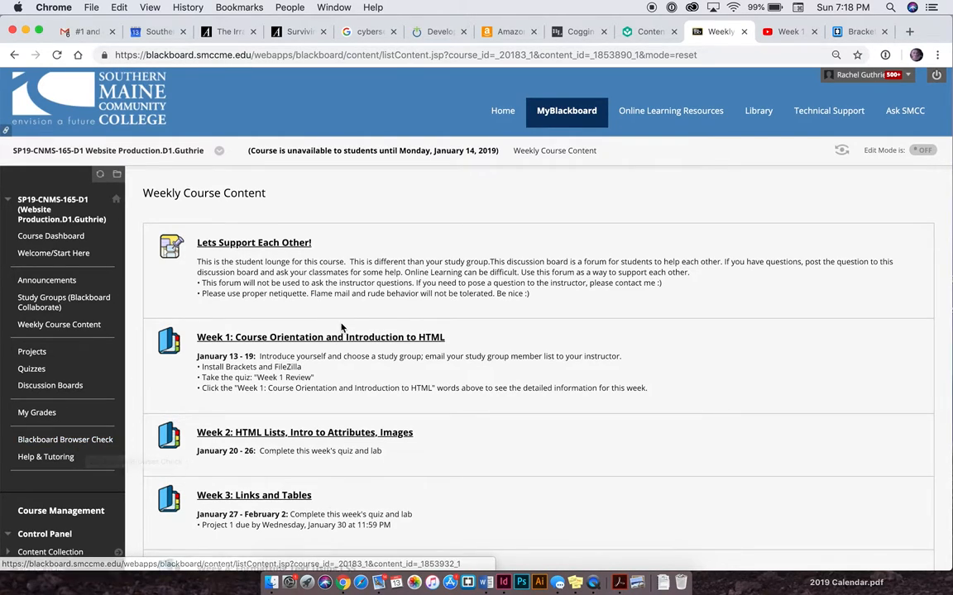
pyautogui.scroll(-3)
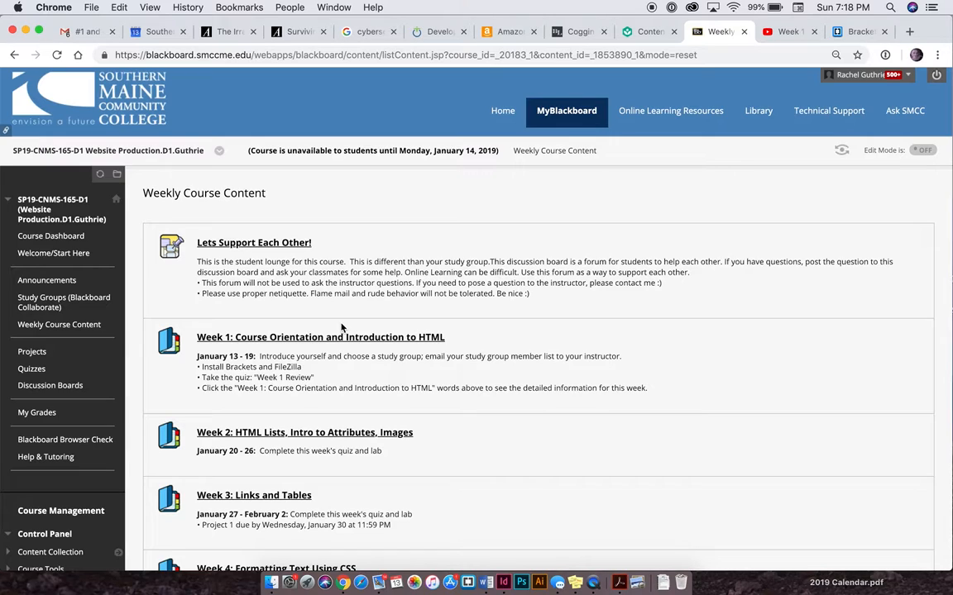